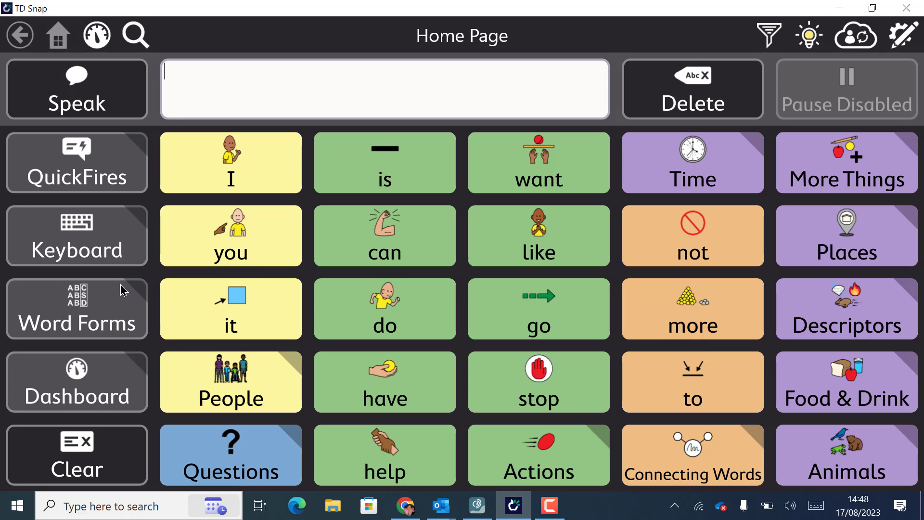
# Add a 'Romanian' QuickFires button with the Romanian flag symbol, linked to a new page.
pyautogui.click(76, 162)
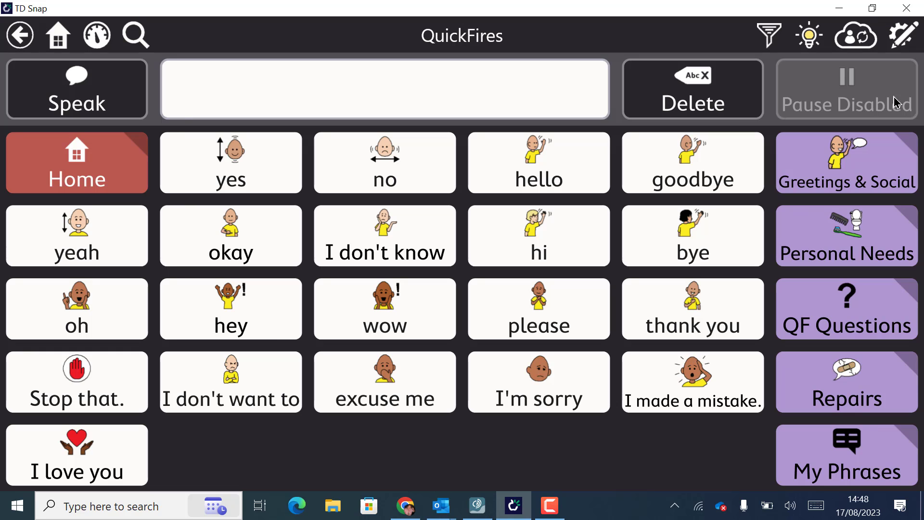
pyautogui.click(902, 34)
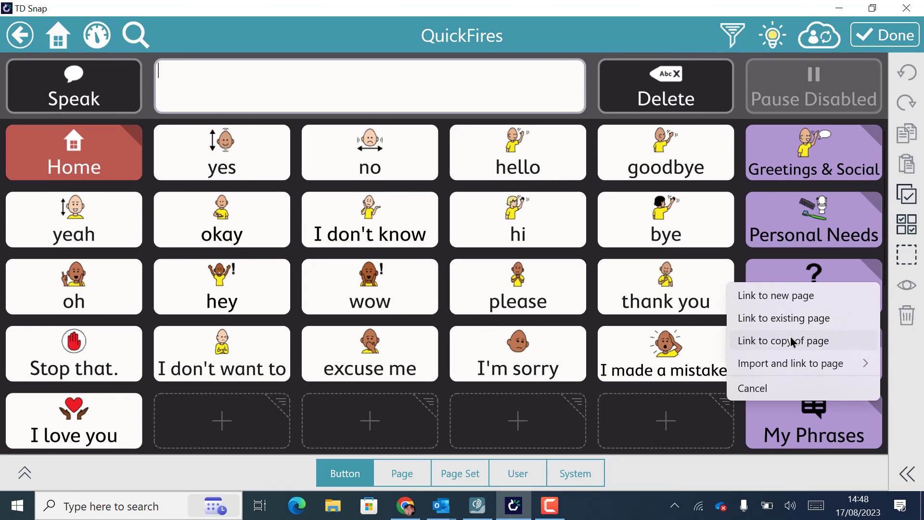
pyautogui.click(776, 295)
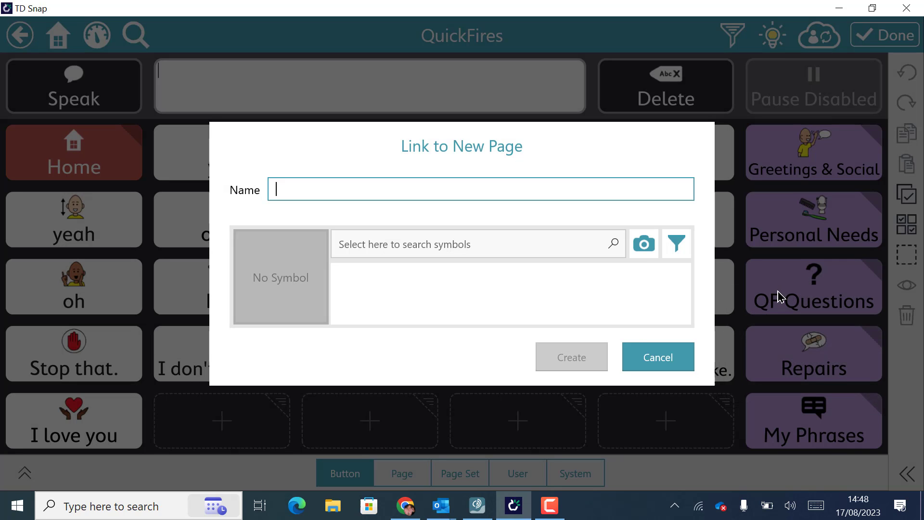
pyautogui.write('Roman')
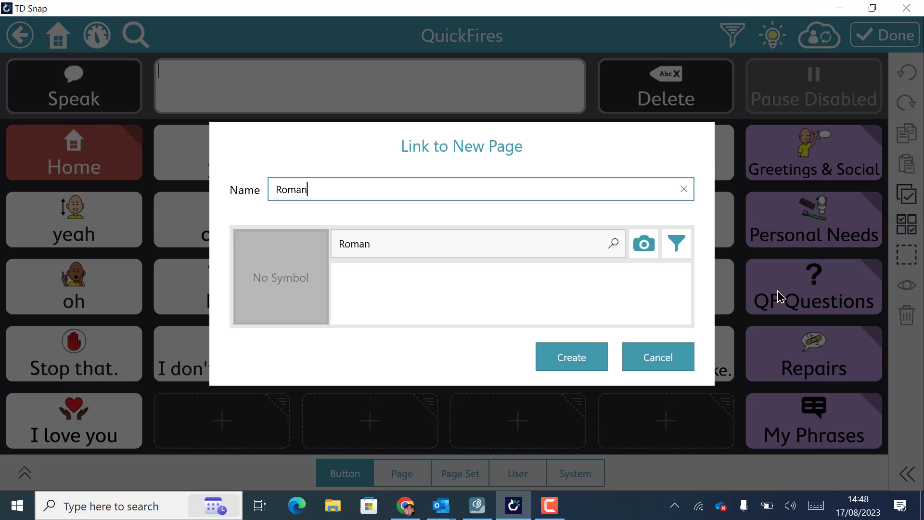
pyautogui.write('ian')
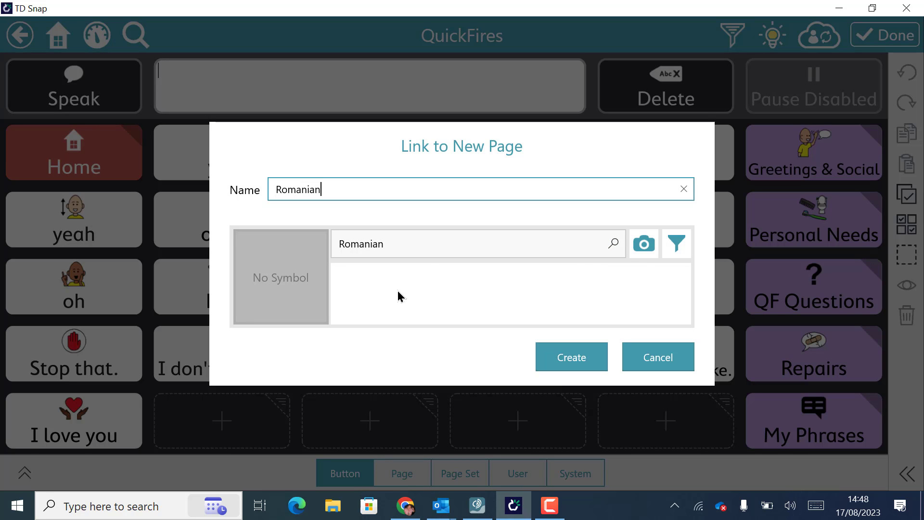
pyautogui.click(439, 243)
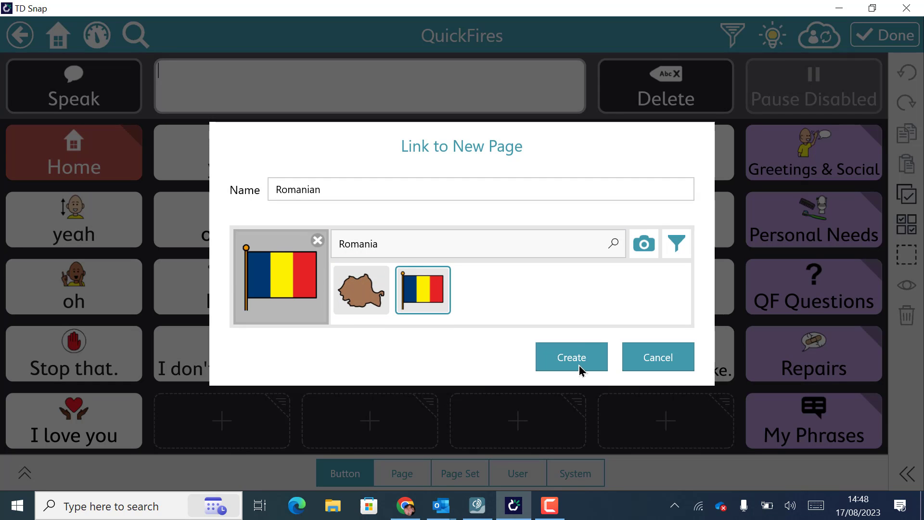
pyautogui.click(572, 357)
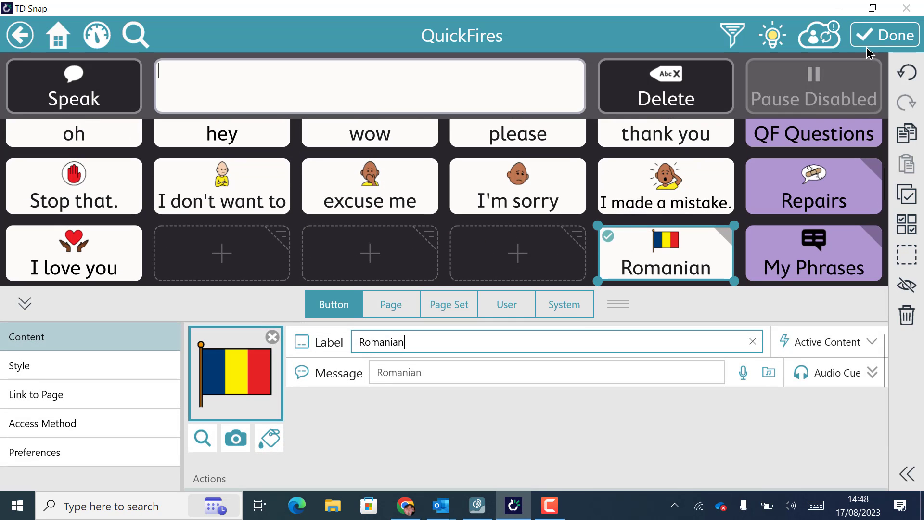
# Leave QuickFires editing, open the Romanian page and enter its edit mode.
pyautogui.click(884, 34)
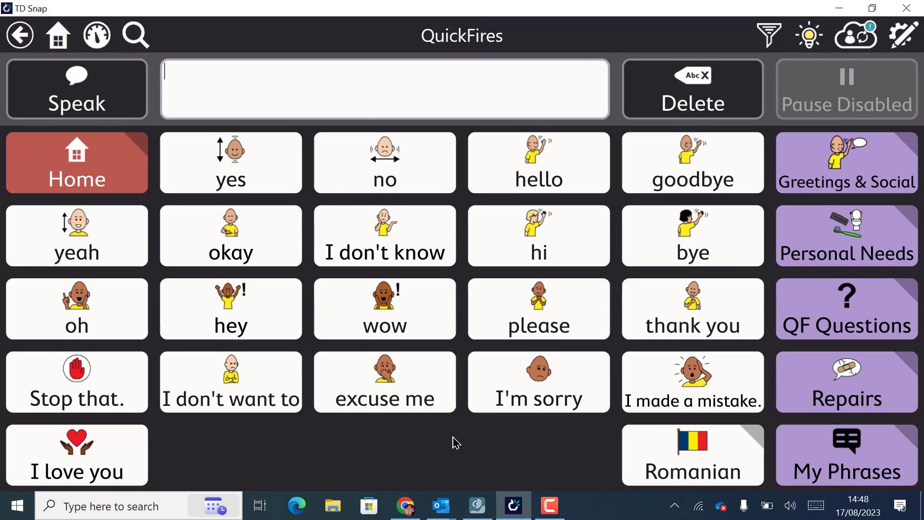
pyautogui.click(693, 454)
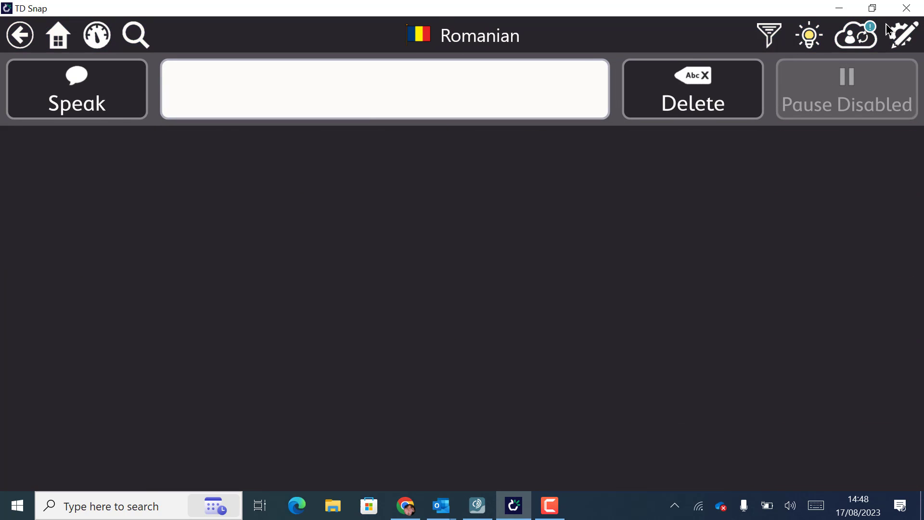
pyautogui.click(904, 35)
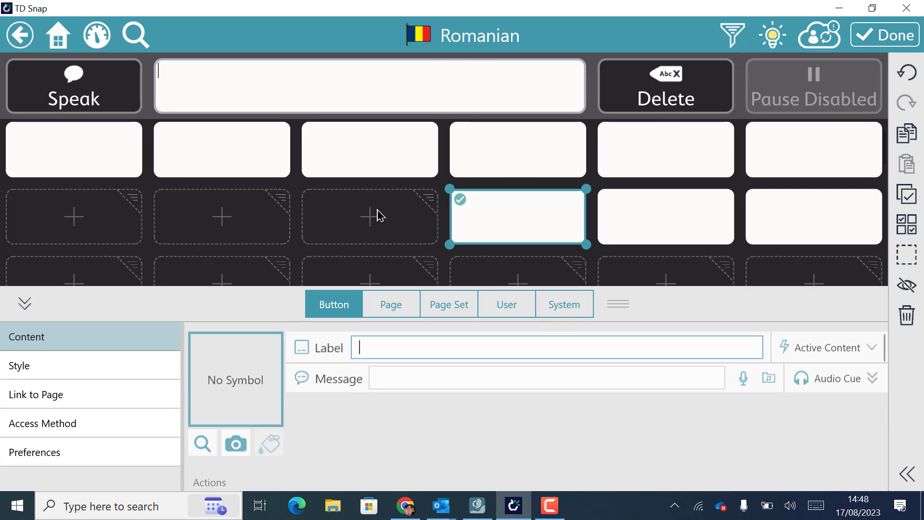
# Add blank buttons to the Romanian page grid, then select all eighteen.
pyautogui.click(74, 216)
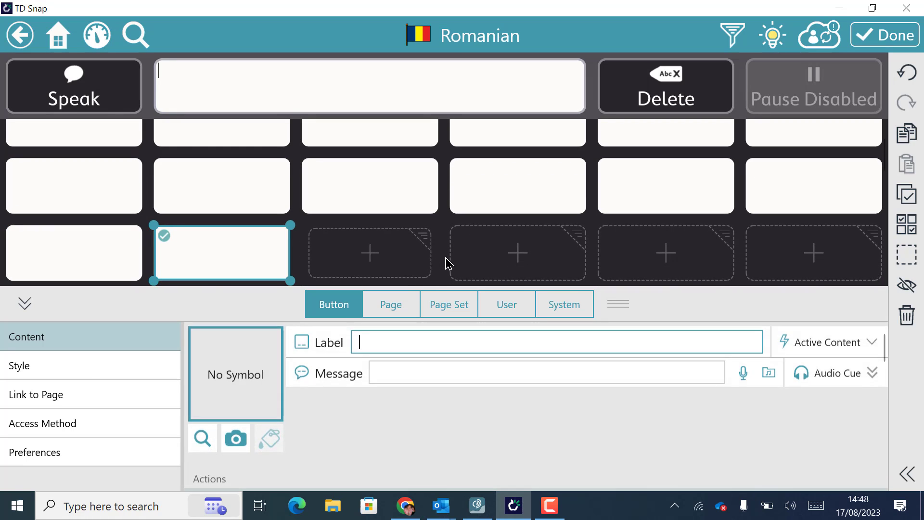
pyautogui.click(665, 253)
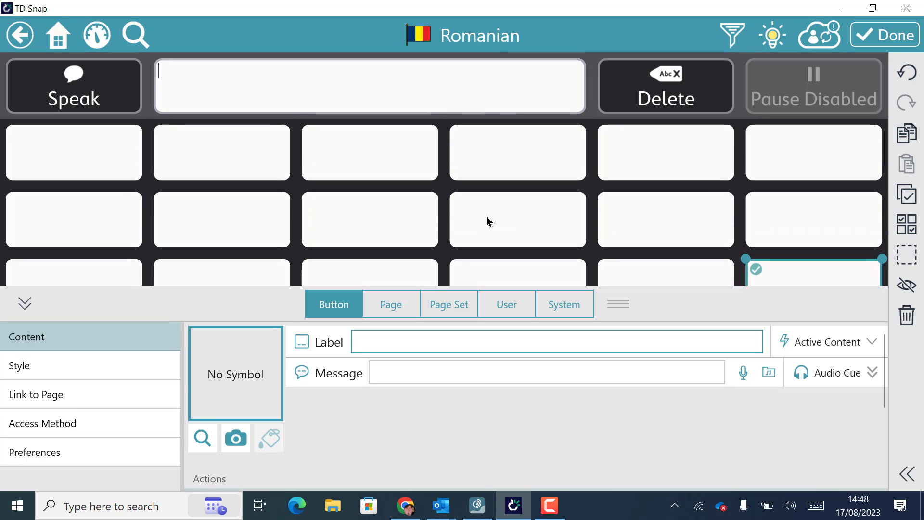
pyautogui.moveTo(818, 222)
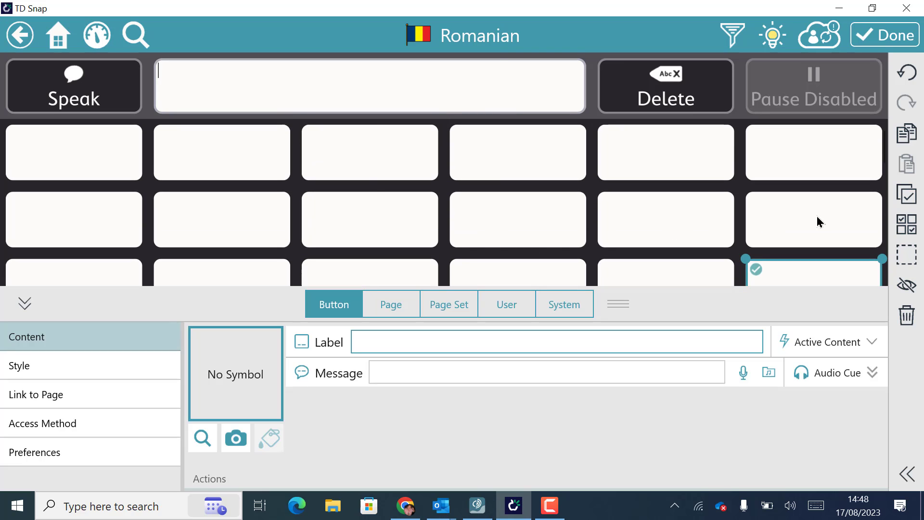
pyautogui.click(907, 195)
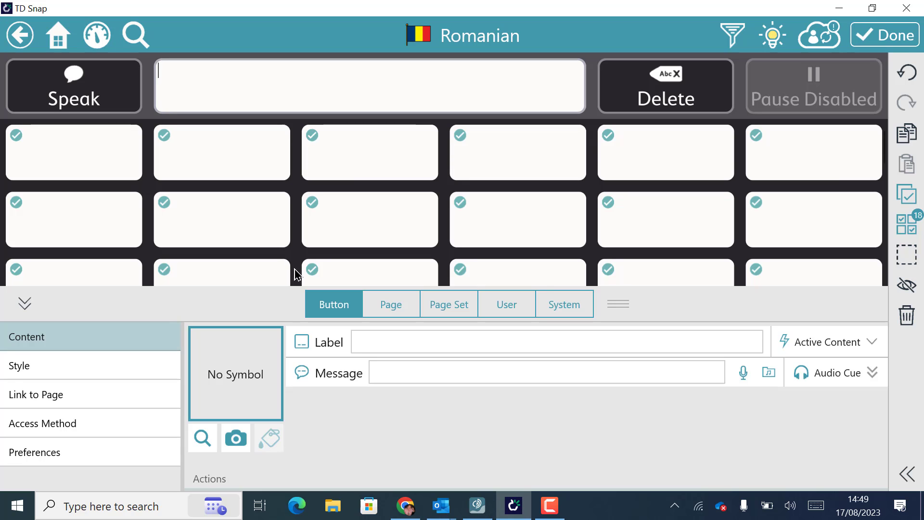
# Set the selected buttons' language rule to română (România) in Preferences.
pyautogui.click(35, 452)
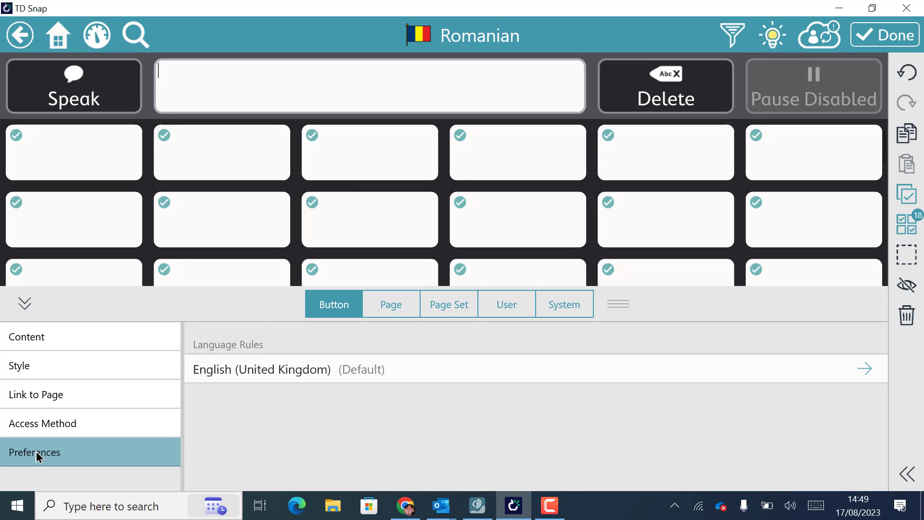
pyautogui.moveTo(286, 353)
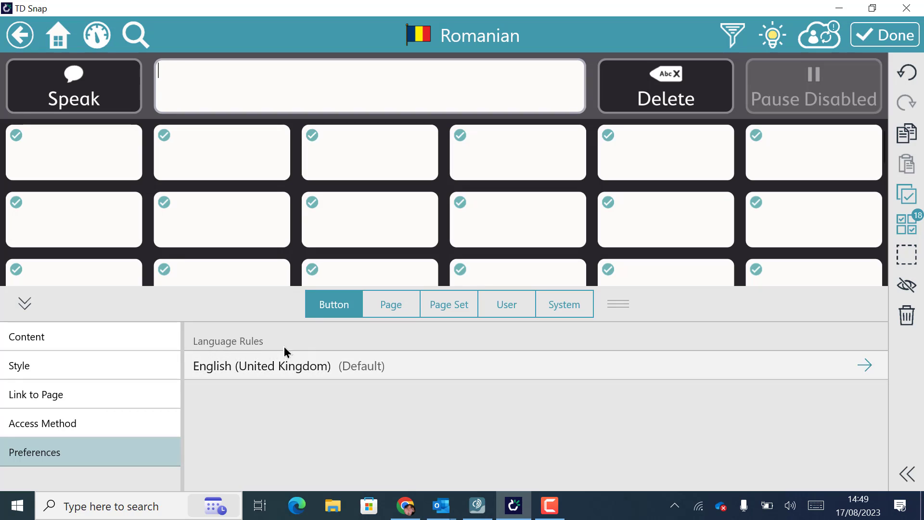
pyautogui.moveTo(510, 368)
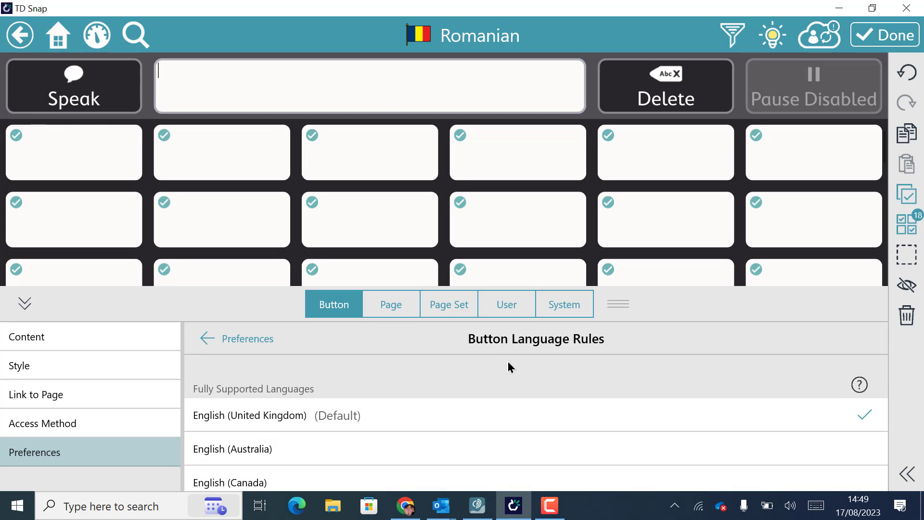
pyautogui.scroll(-3)
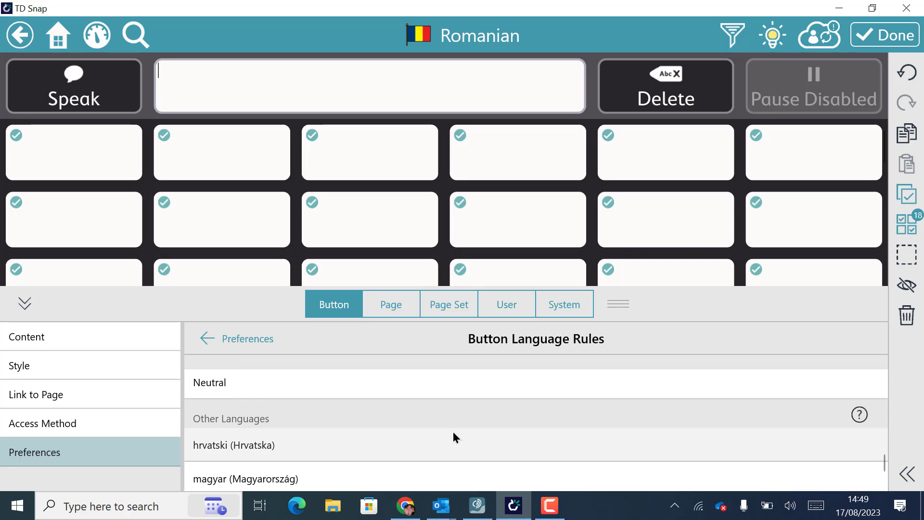
pyautogui.scroll(-3)
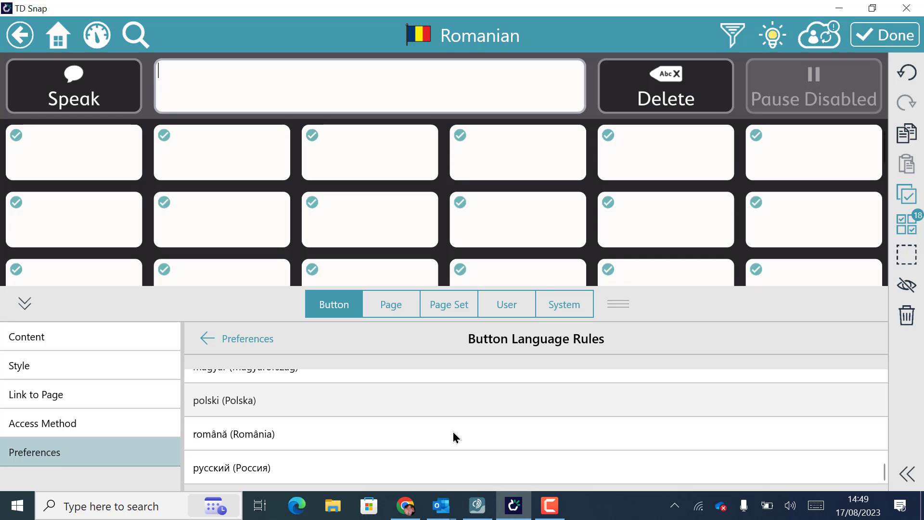
pyautogui.click(234, 433)
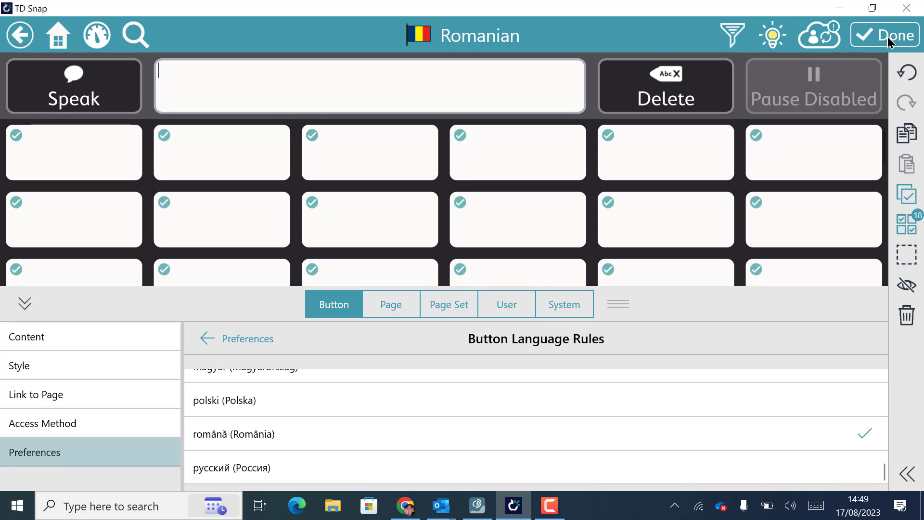
# Save the Romanian page changes and re-enter edit mode.
pyautogui.click(885, 35)
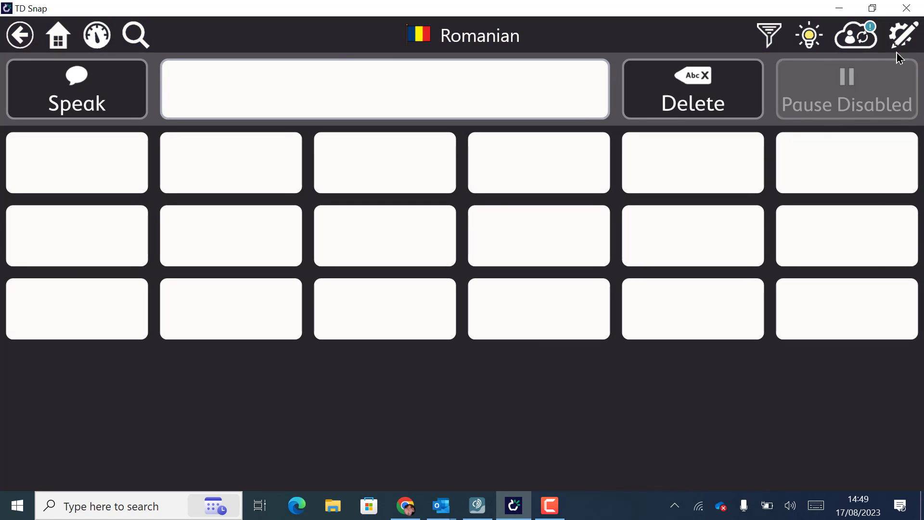
pyautogui.click(903, 34)
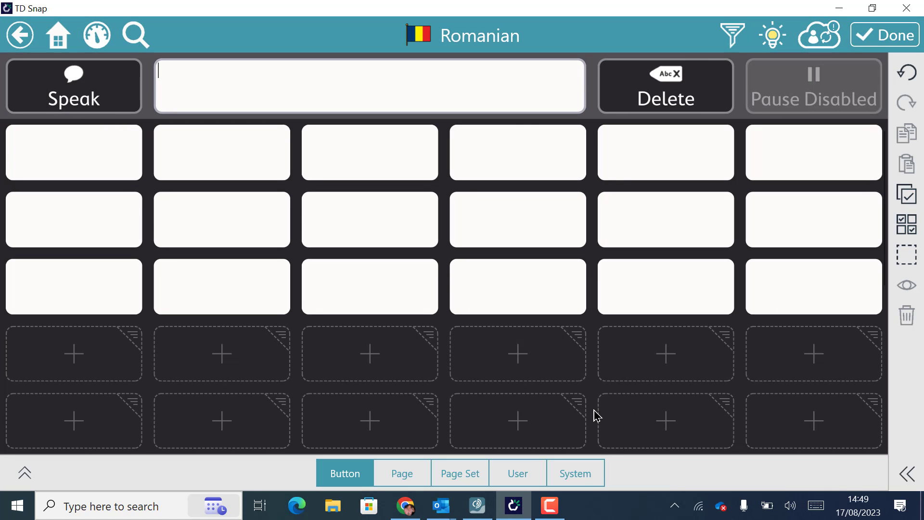
pyautogui.moveTo(199, 219)
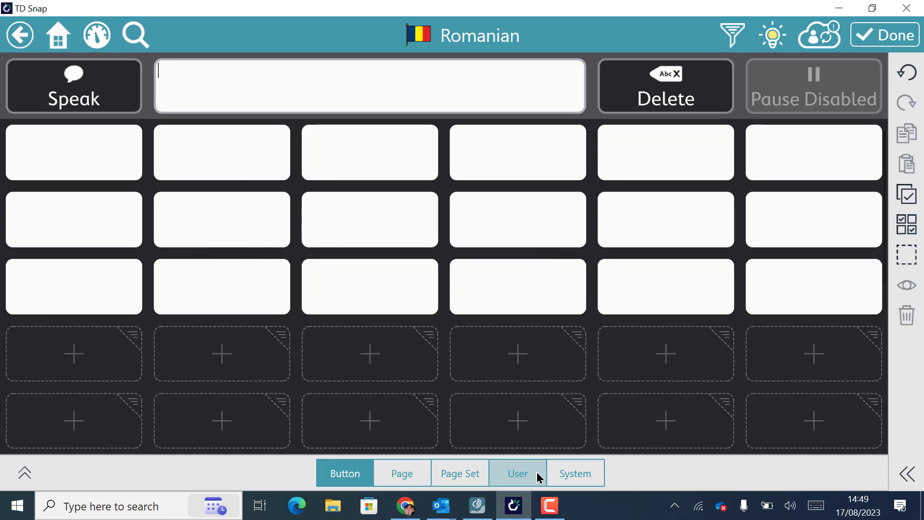
# Show the language-specific voices list under User voice settings.
pyautogui.click(518, 472)
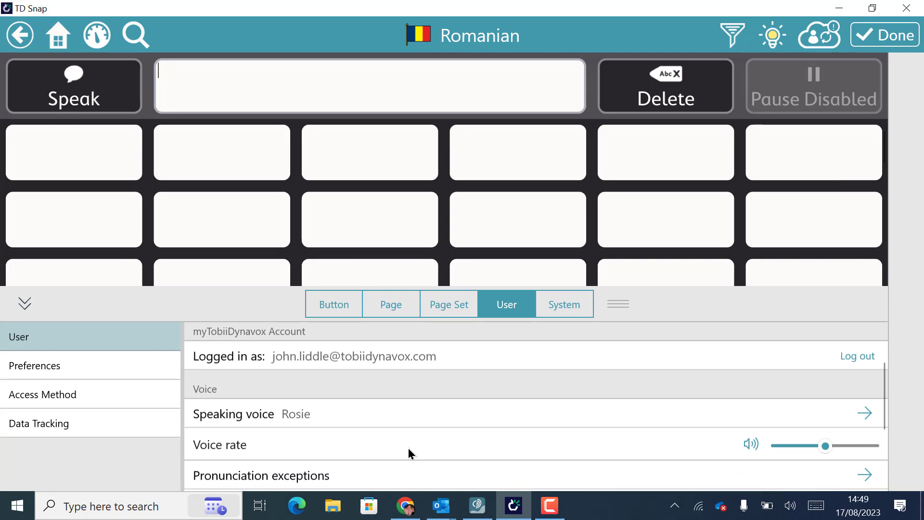
pyautogui.scroll(-3)
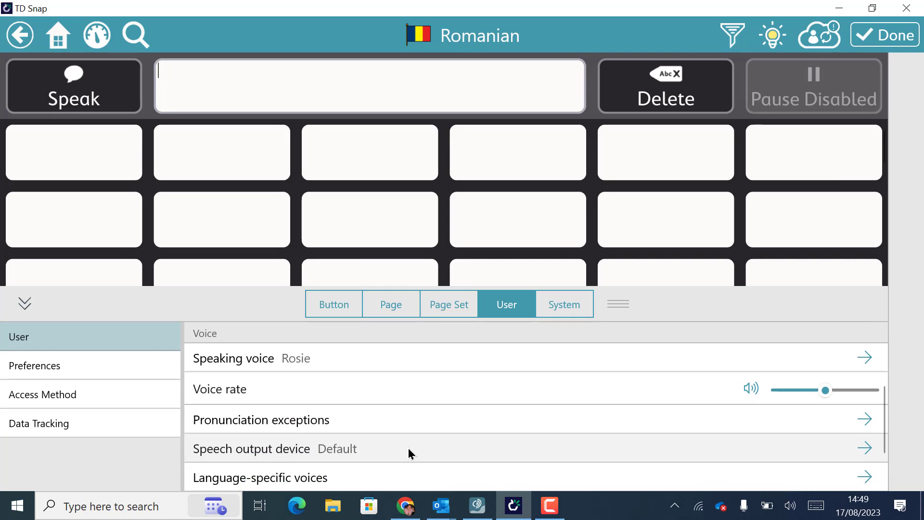
pyautogui.scroll(-3)
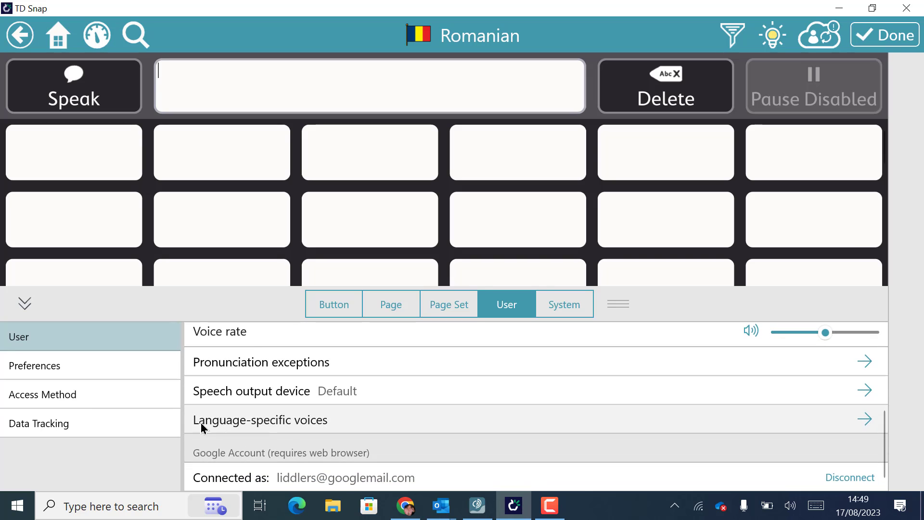
pyautogui.click(260, 420)
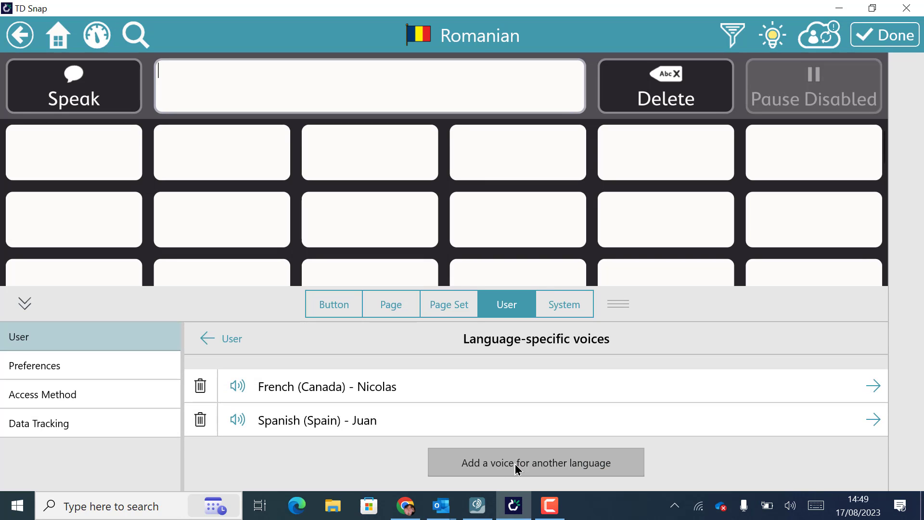
# Add a Romanian (Romania) language voice using the Ioana voice.
pyautogui.click(536, 462)
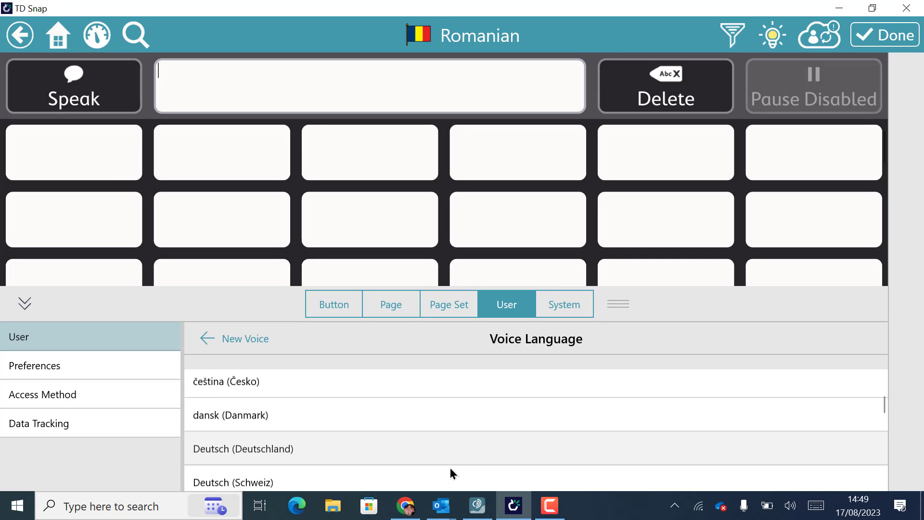
pyautogui.scroll(-3)
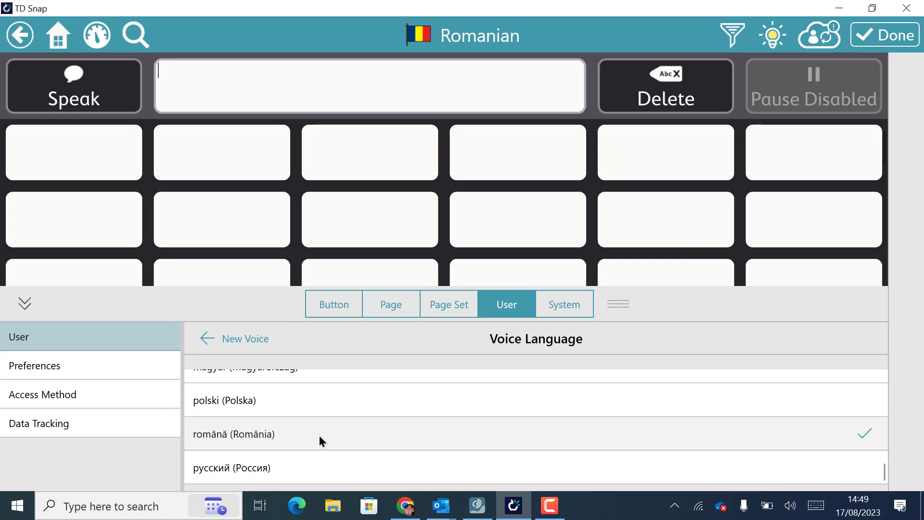
pyautogui.click(233, 434)
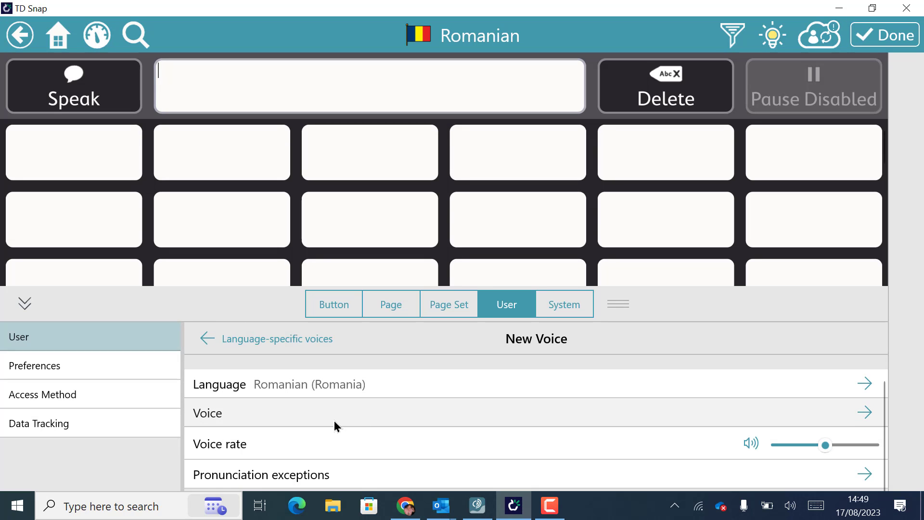
pyautogui.moveTo(319, 415)
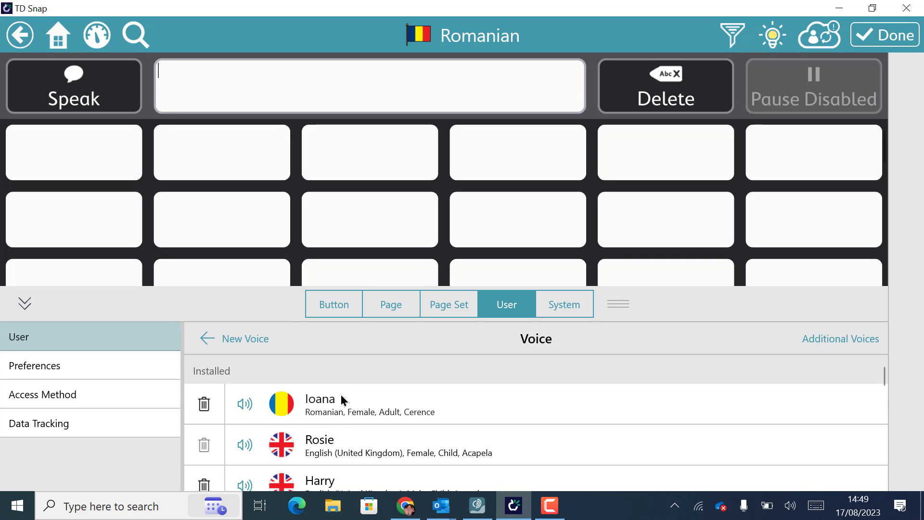
pyautogui.moveTo(400, 462)
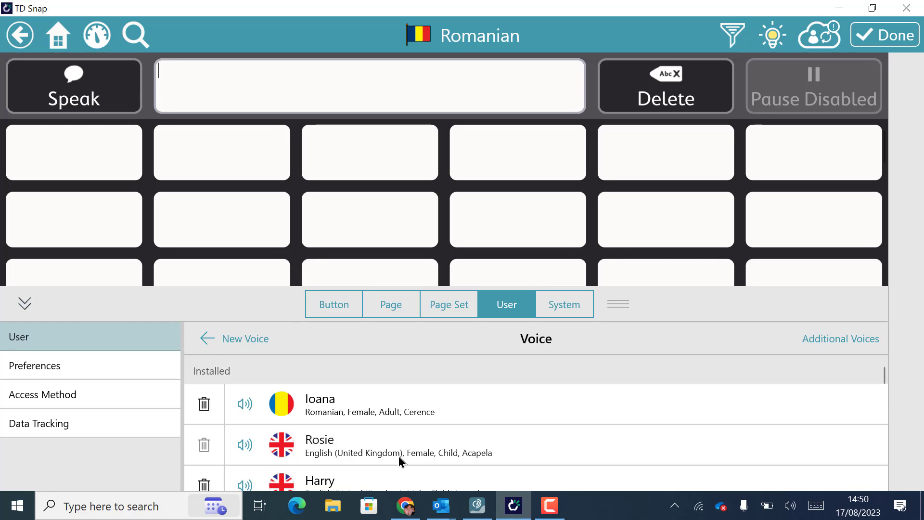
pyautogui.scroll(-3)
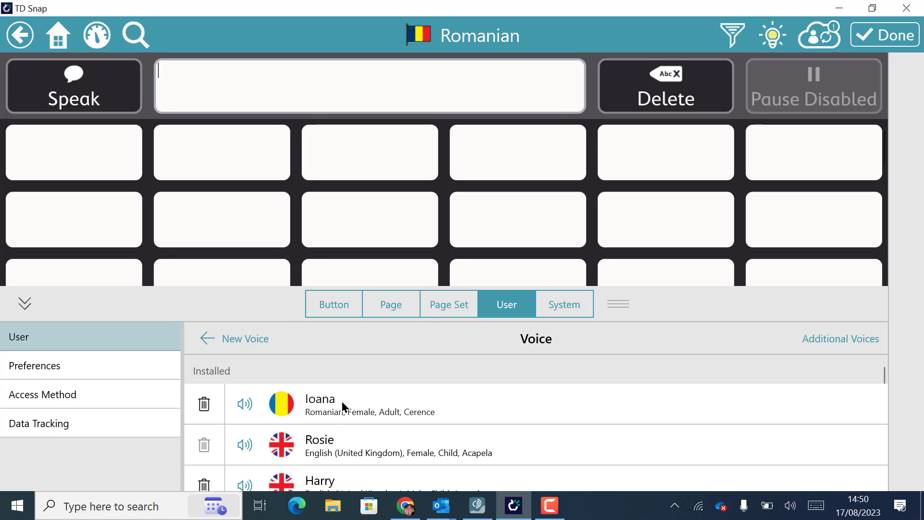
pyautogui.click(344, 404)
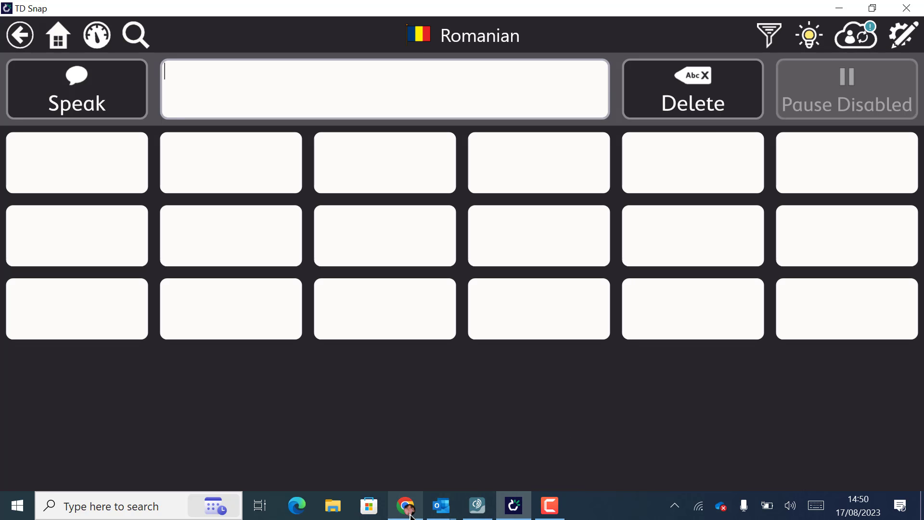
# Translate 'hello' into Romanian ('Buna ziua') in Google Translate, then return to TD Snap.
pyautogui.click(405, 505)
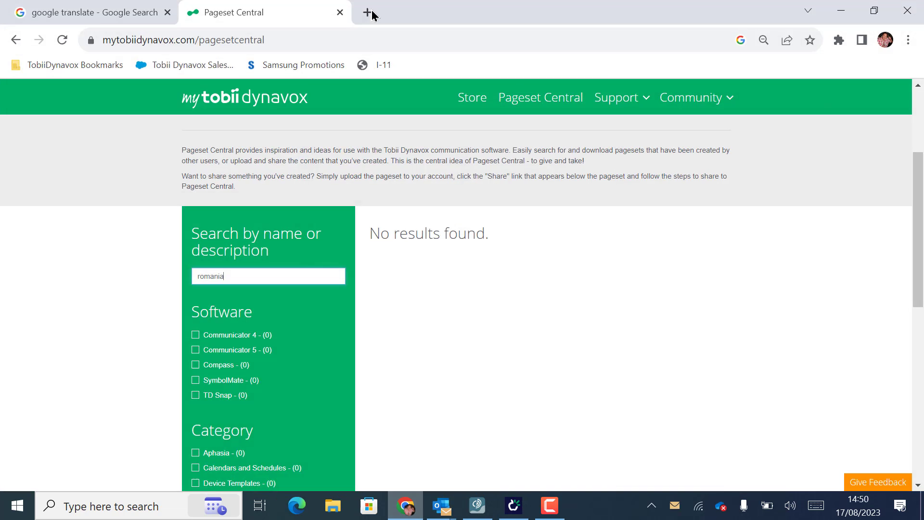
pyautogui.click(86, 12)
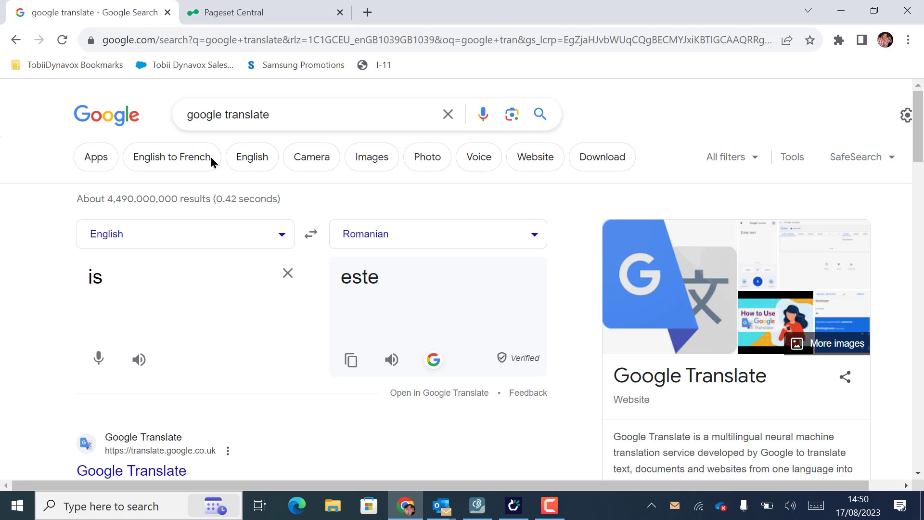
pyautogui.doubleClick(96, 276)
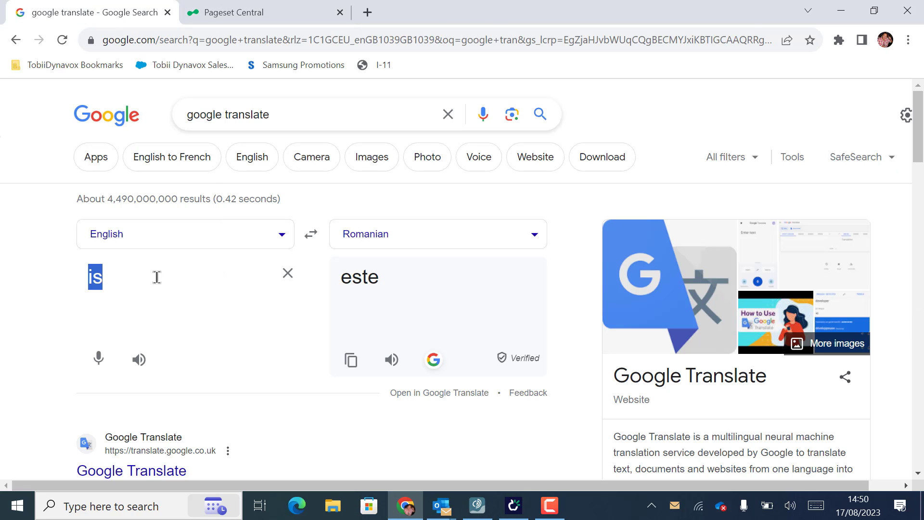
pyautogui.write('hello')
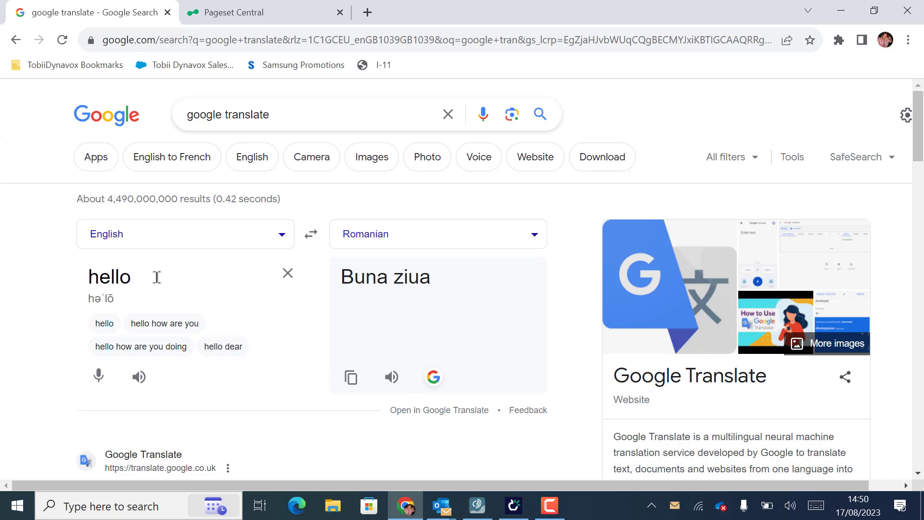
pyautogui.click(350, 377)
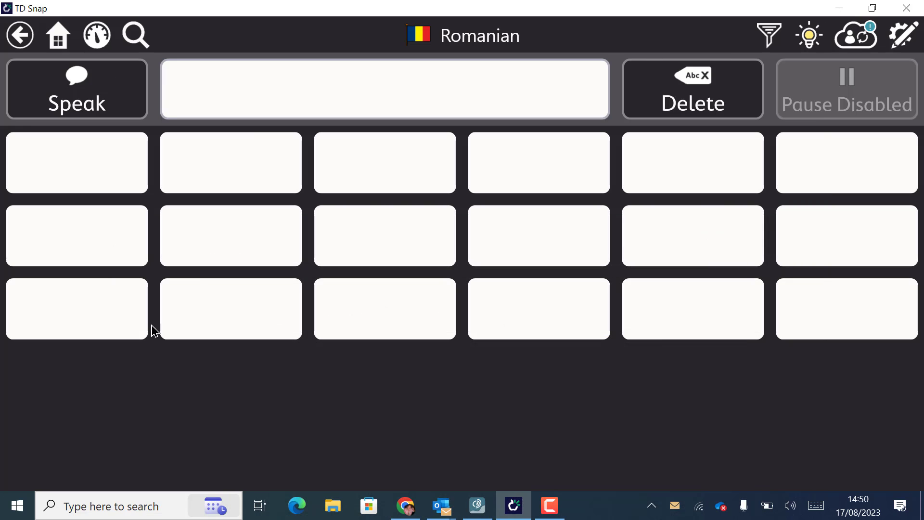
# Label the first Romanian-page button 'Buna ziua' with the waving 'hello' symbol.
pyautogui.click(903, 34)
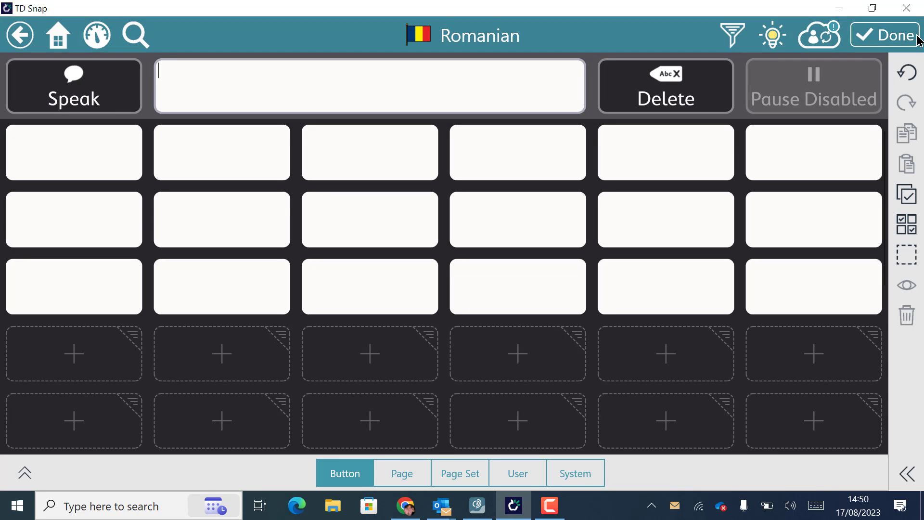
pyautogui.click(74, 153)
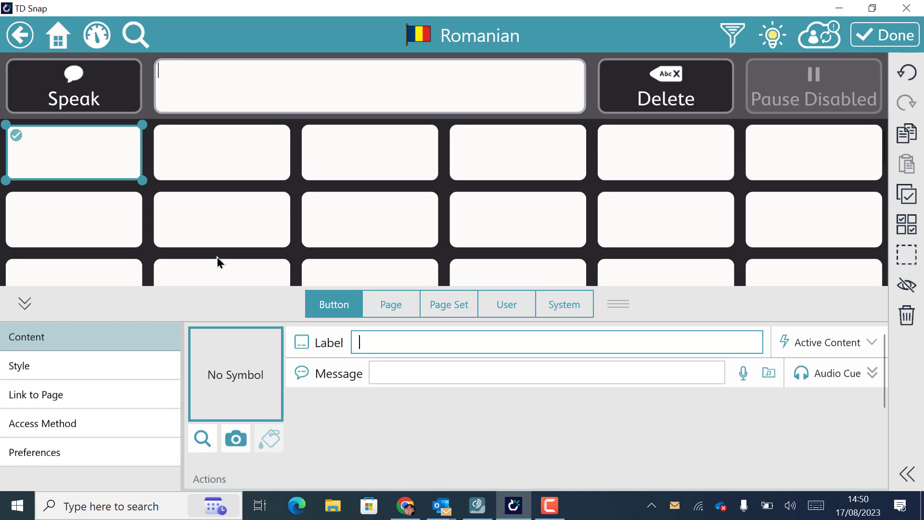
pyautogui.write('Buna ziua')
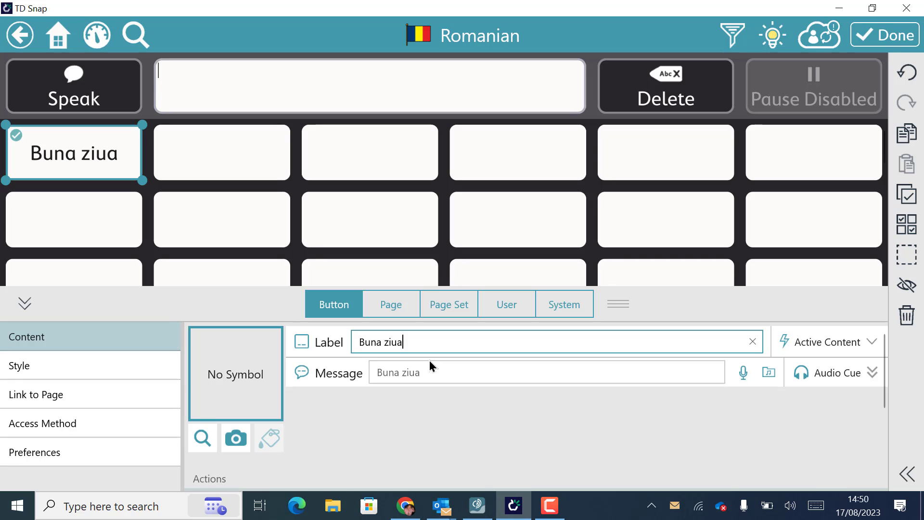
pyautogui.click(202, 437)
pyautogui.write('h')
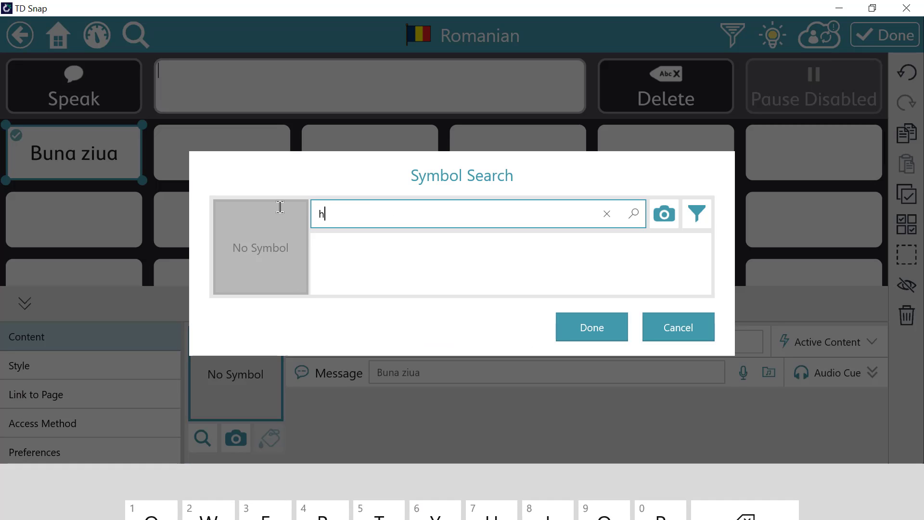
pyautogui.write('ello')
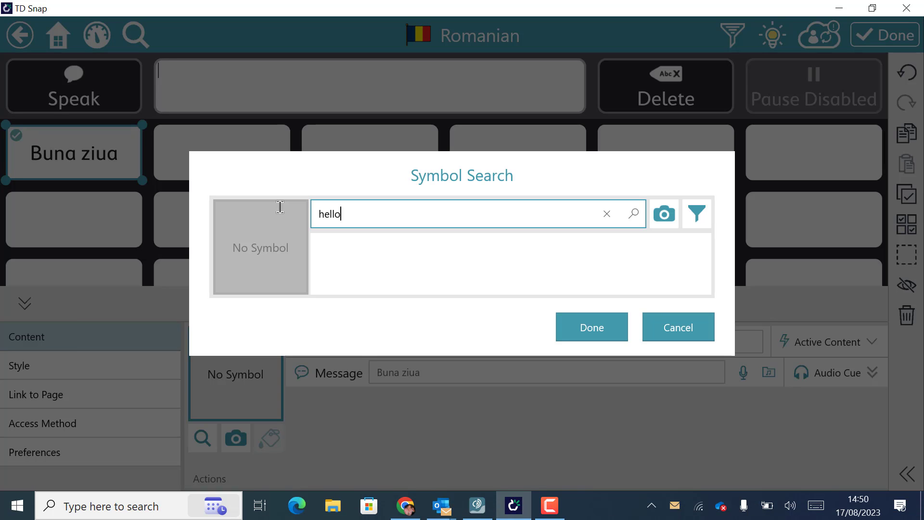
pyautogui.click(633, 213)
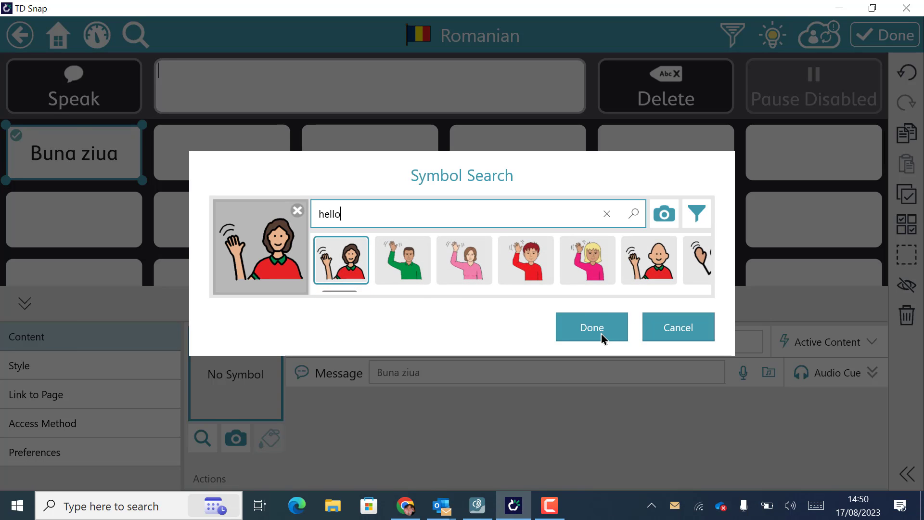
pyautogui.click(592, 327)
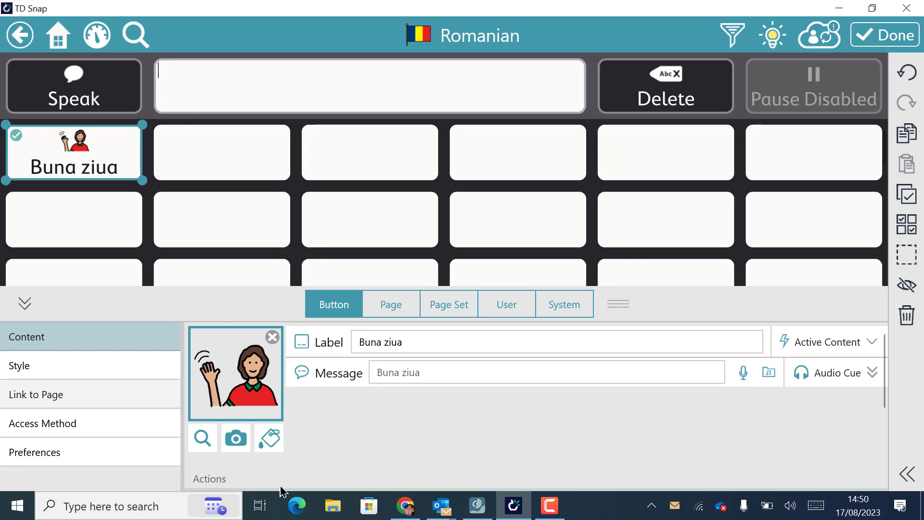
pyautogui.click(222, 154)
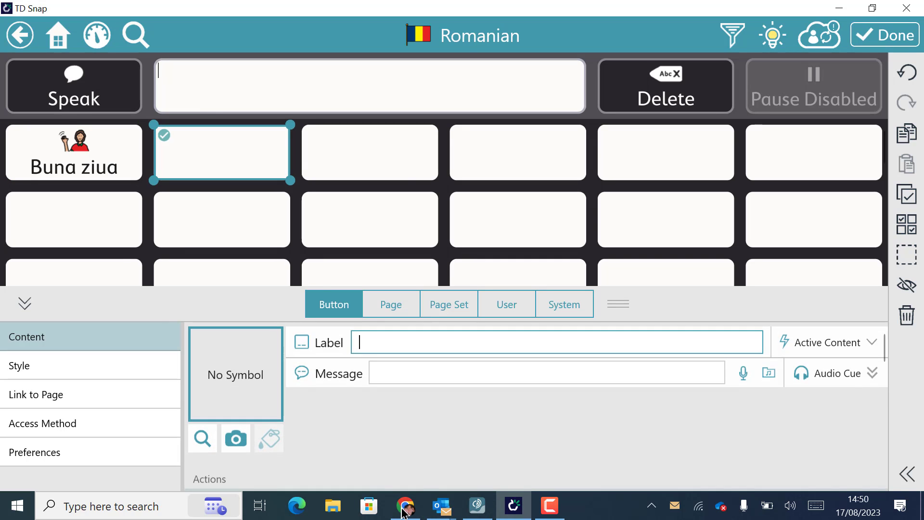
# Translate 'goodbye' into Romanian ('La revedere'), then return to TD Snap.
pyautogui.click(405, 505)
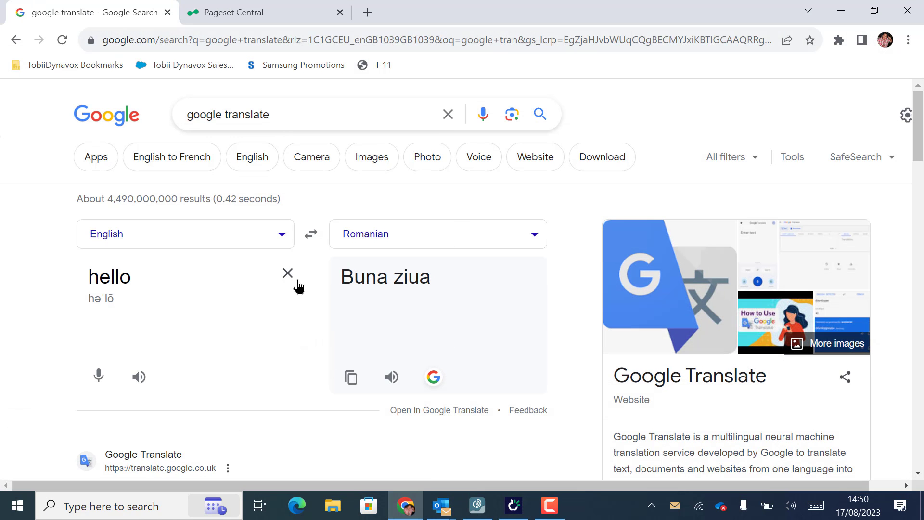
pyautogui.write('g')
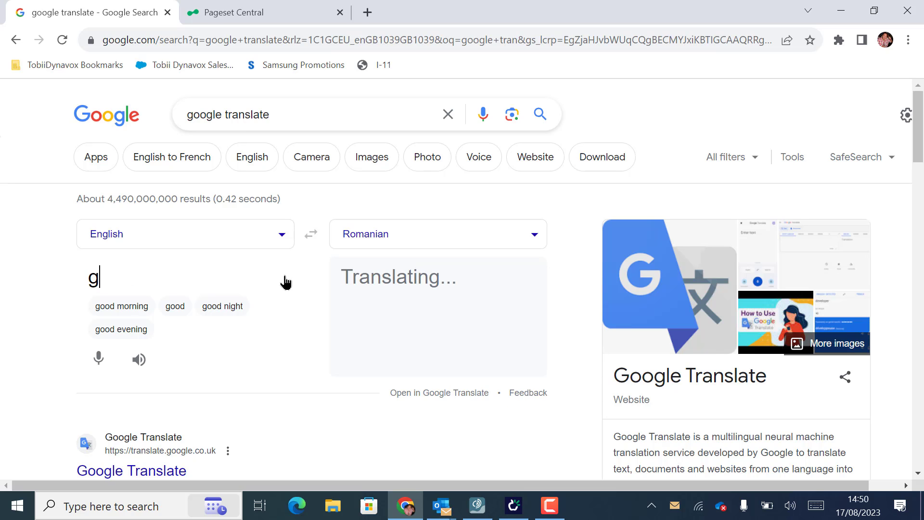
pyautogui.write('oodbye')
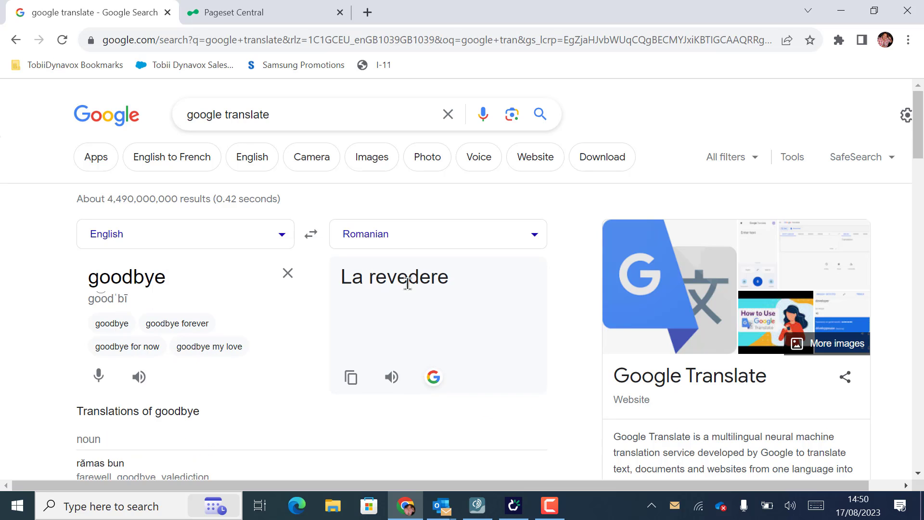
pyautogui.click(350, 377)
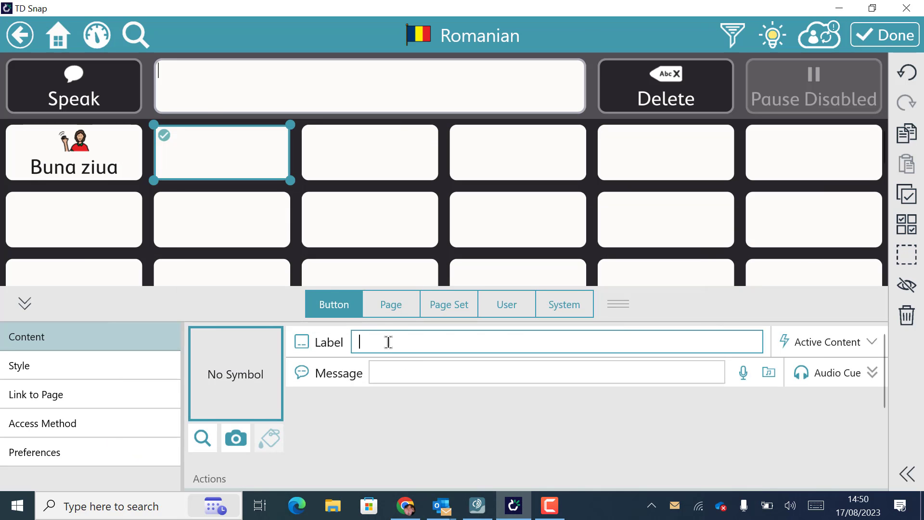
# Label the second button 'La revedere' and give it the first 'goodbye' waving symbol.
pyautogui.write('La revedere')
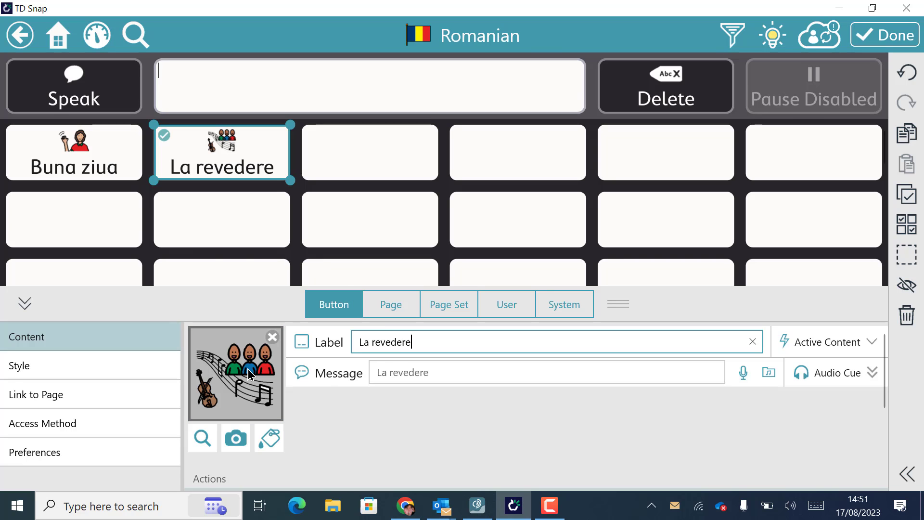
pyautogui.click(202, 437)
pyautogui.write('goodb')
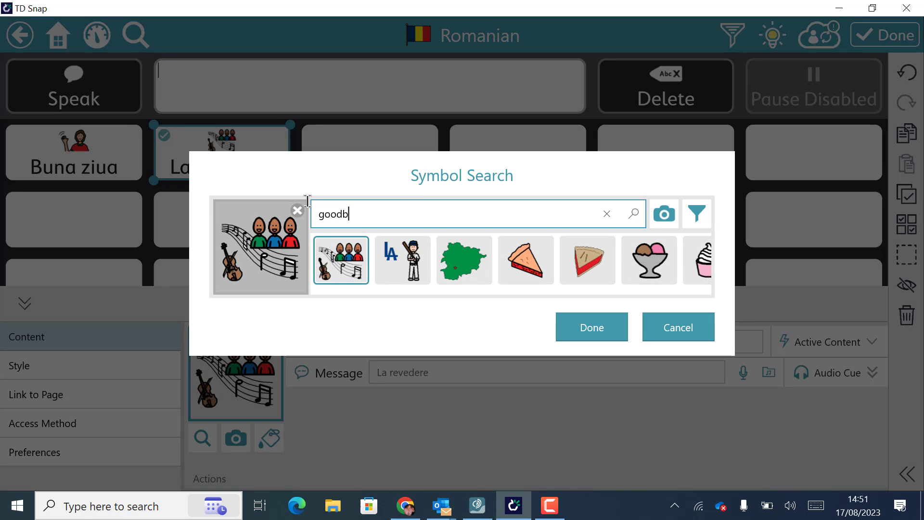
pyautogui.write('ye')
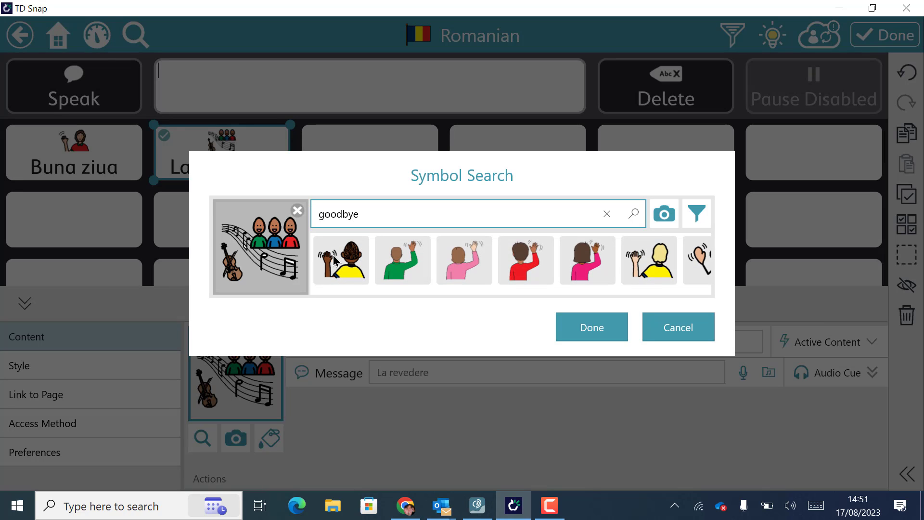
pyautogui.click(341, 260)
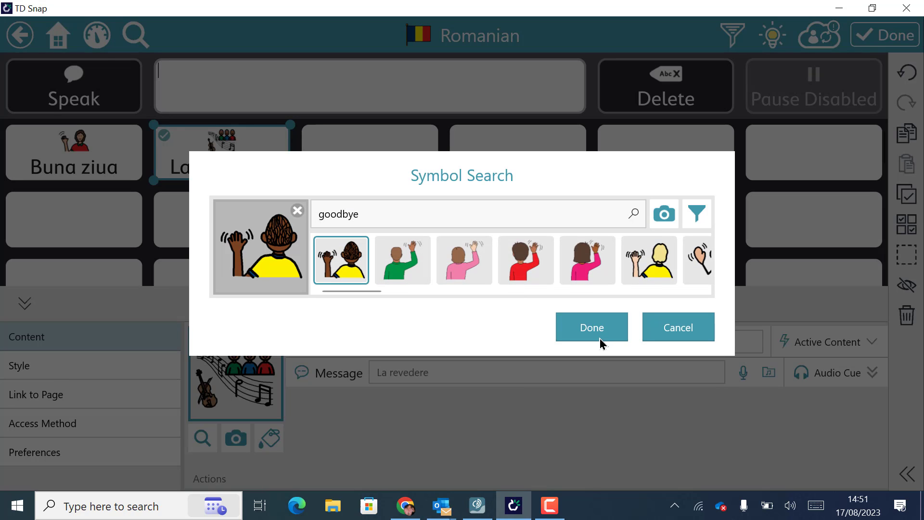
pyautogui.click(591, 327)
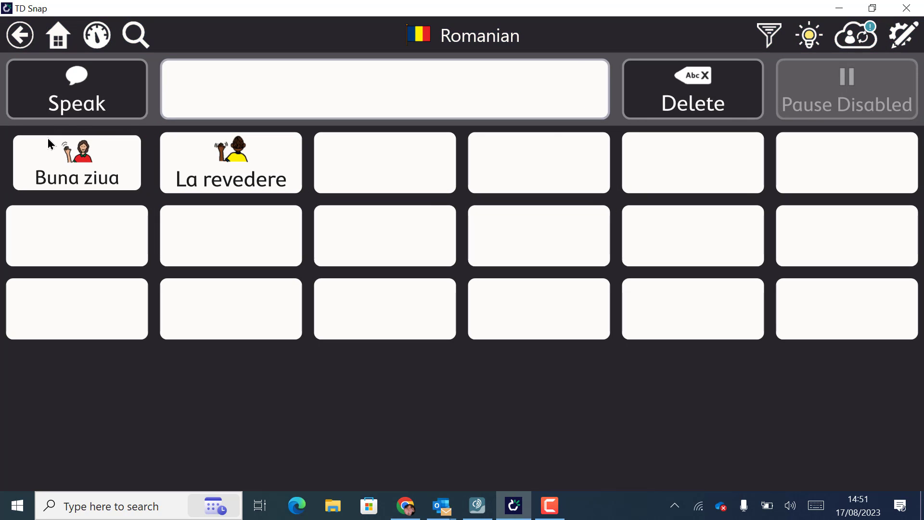
# Compose 'Buna ziua Want can like La revedere' in the message bar and speak it.
pyautogui.click(77, 162)
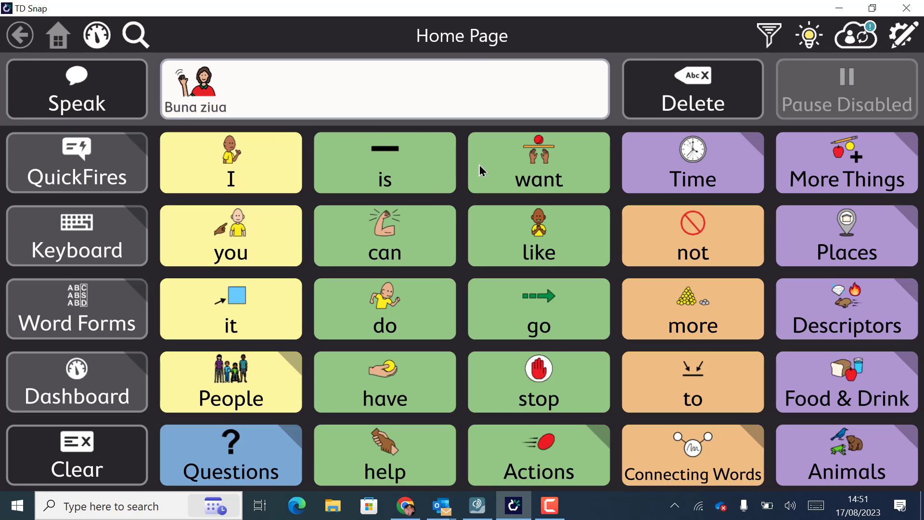
pyautogui.click(384, 235)
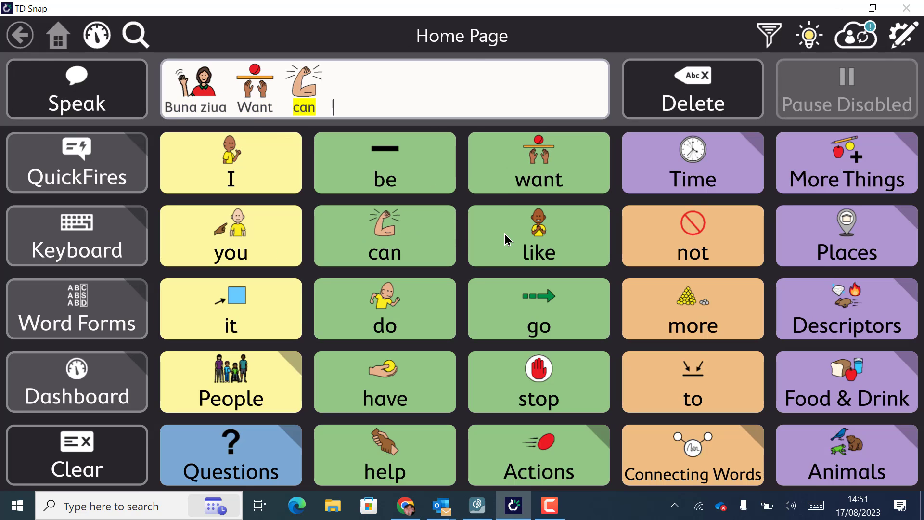
pyautogui.click(538, 235)
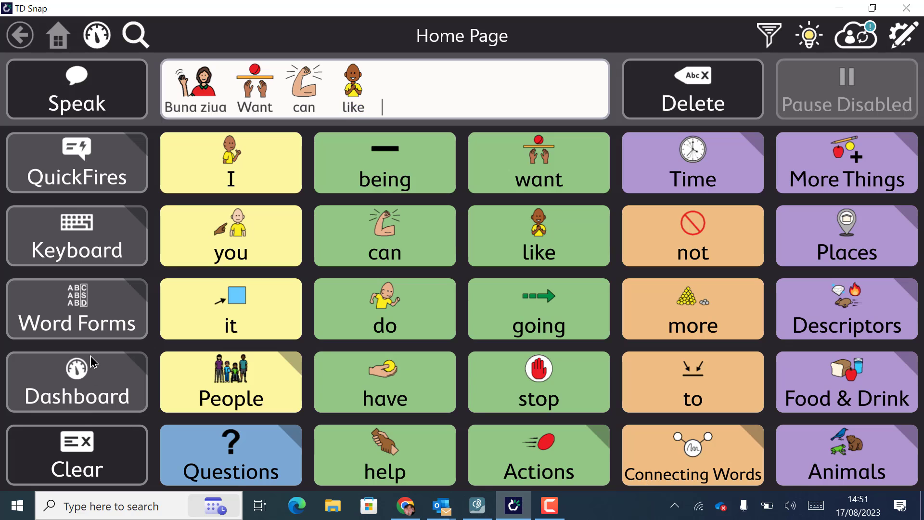
pyautogui.click(76, 162)
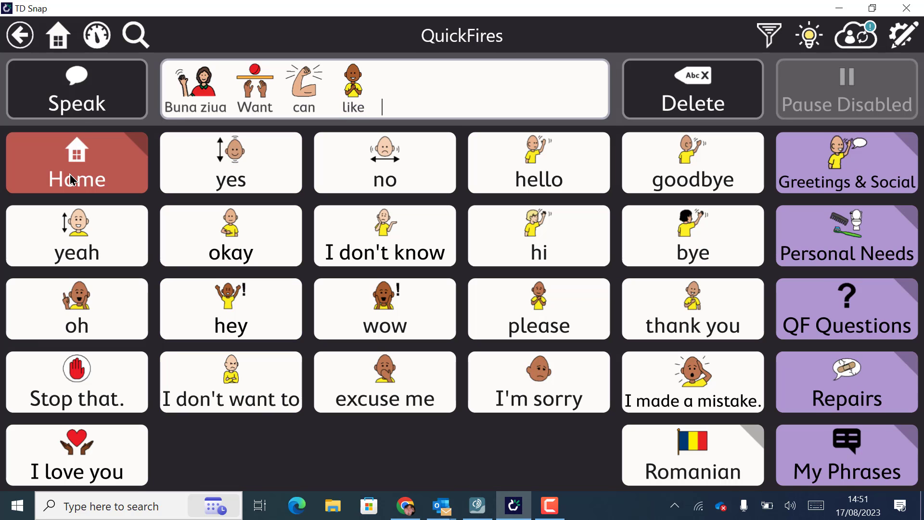
pyautogui.click(692, 455)
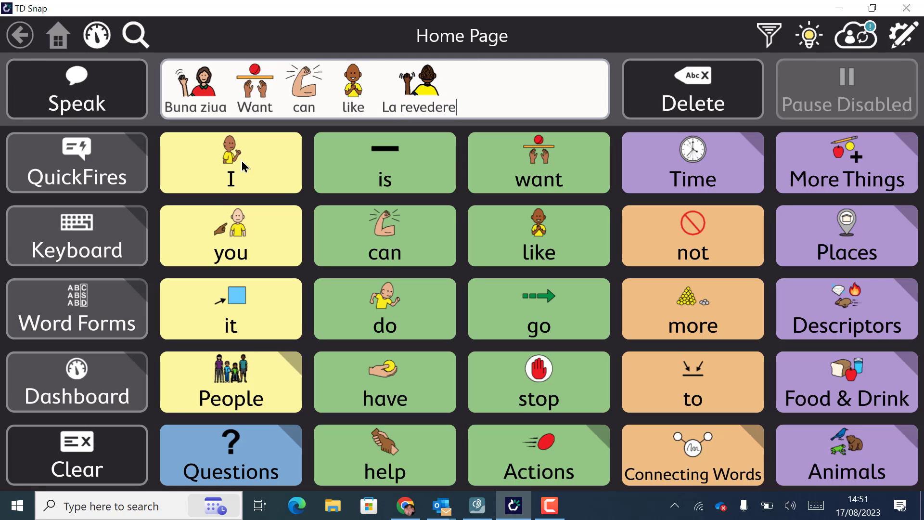
pyautogui.moveTo(57, 96)
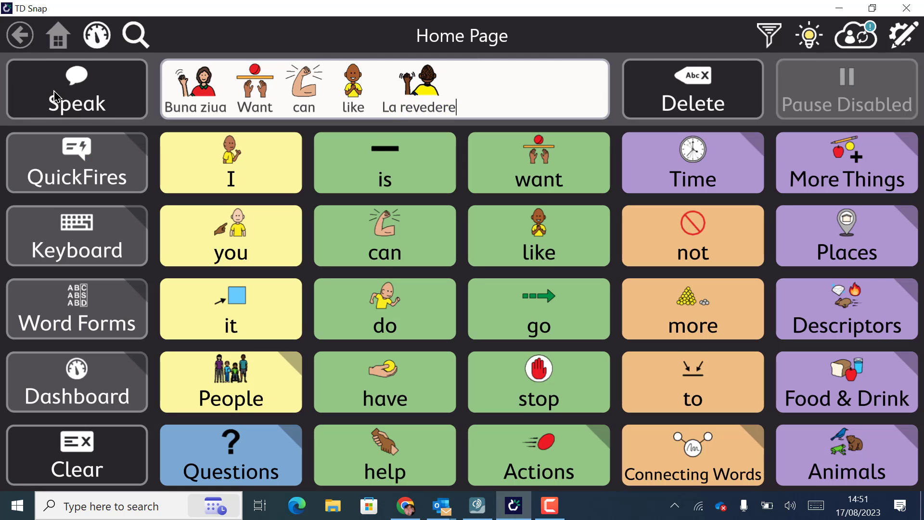
pyautogui.click(76, 89)
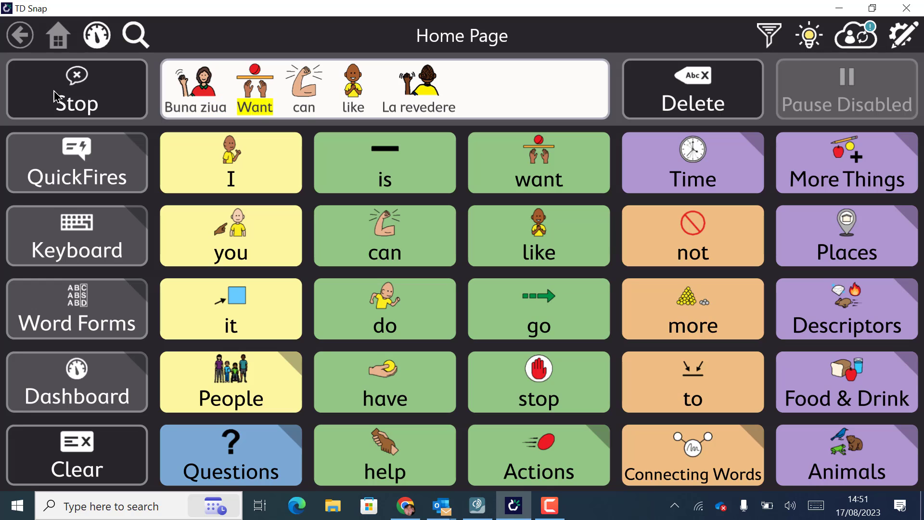